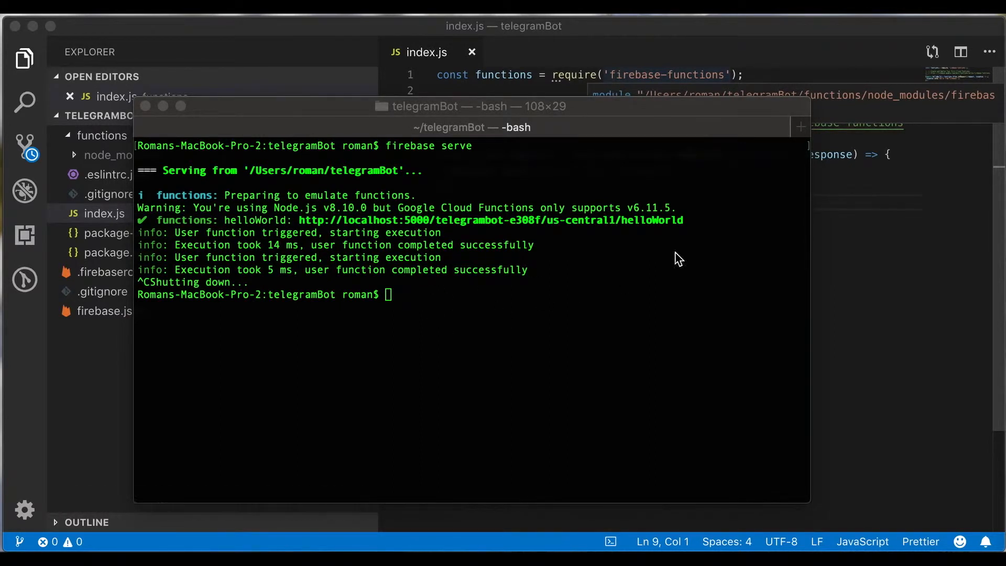
mouse_move(655, 236)
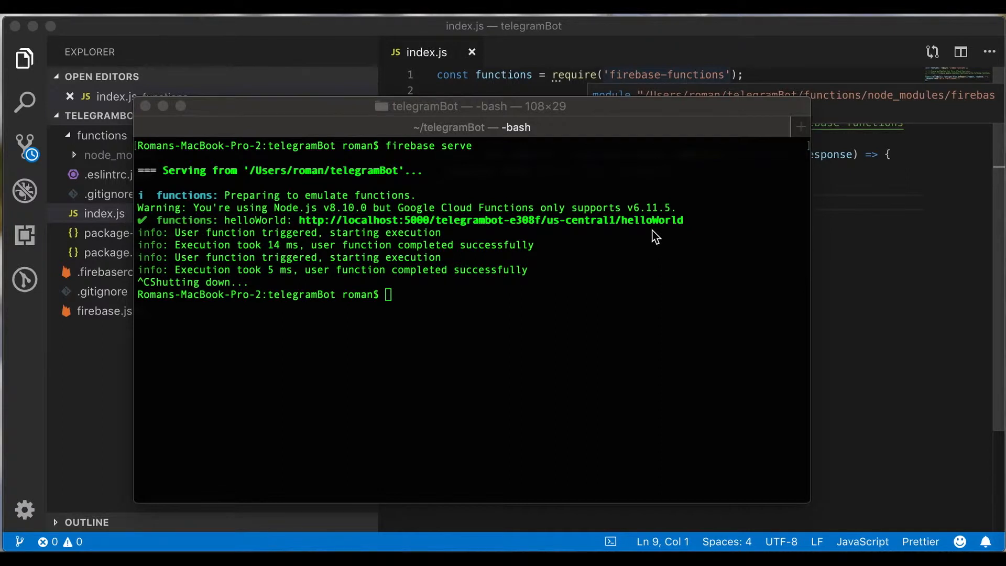
- Focus the Terminal window and clear the old firebase serve output
left_click(623, 346)
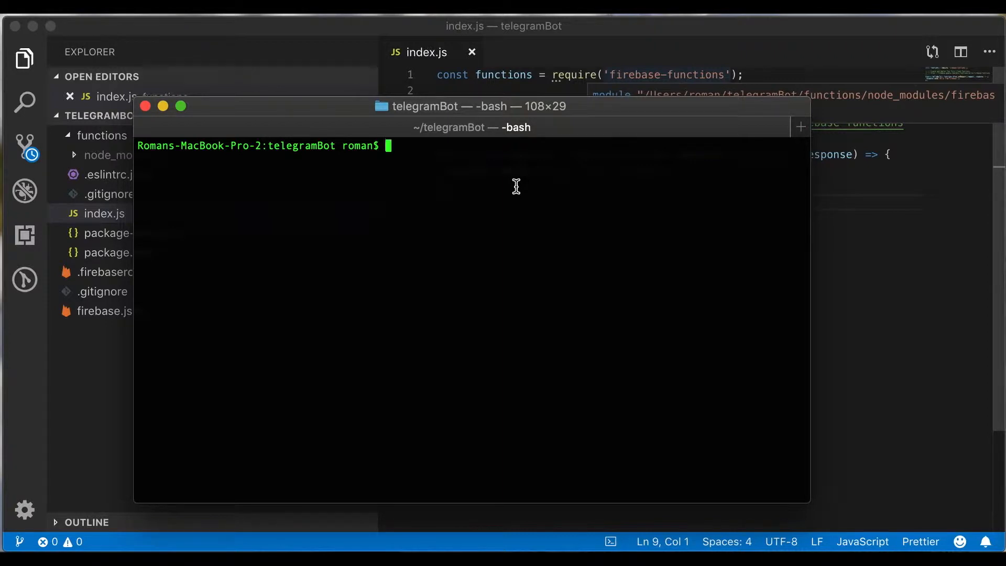
mouse_move(504, 228)
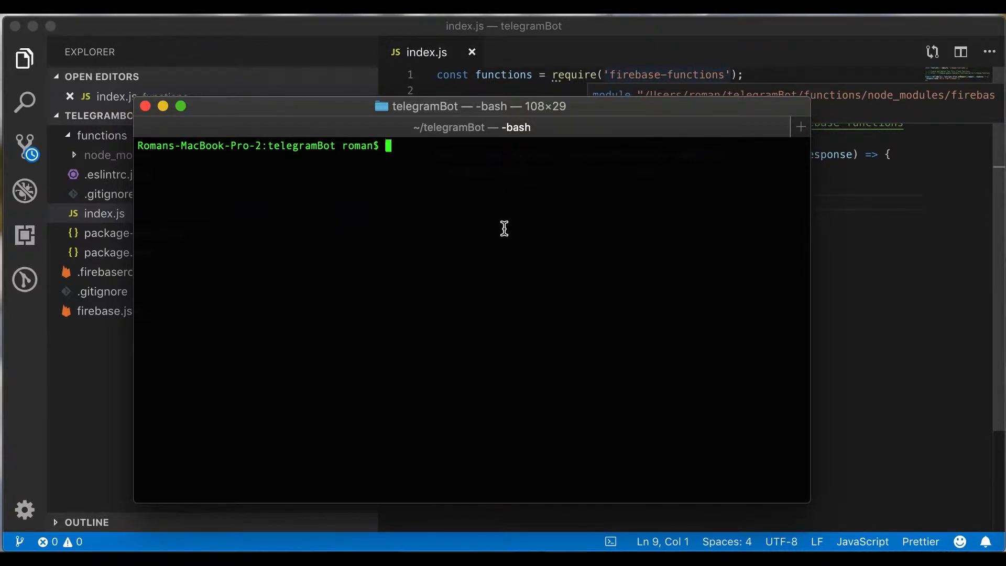
- Run 'firebase deploy --only functions' in the telegramBot project
type("firebase")
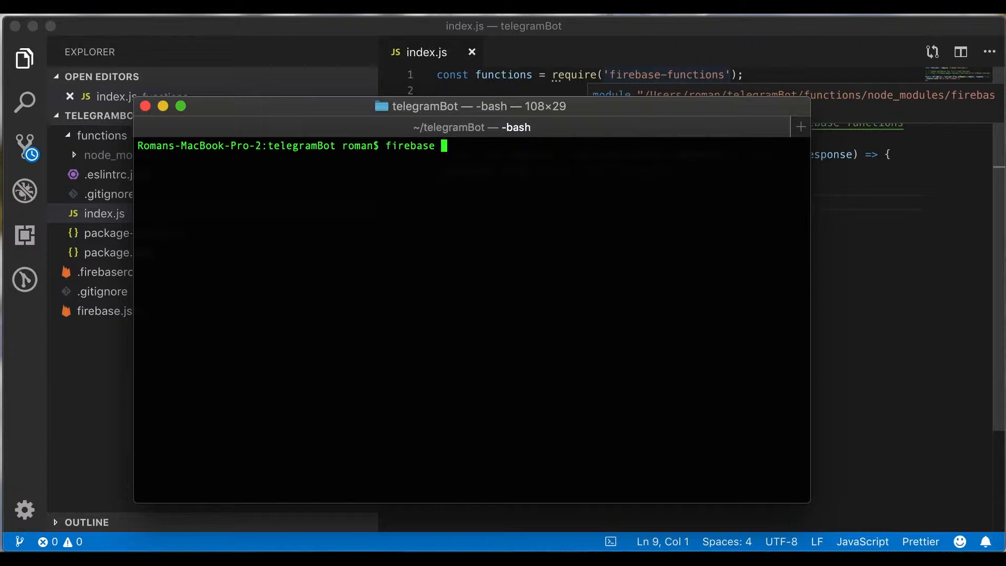
type("deploy --")
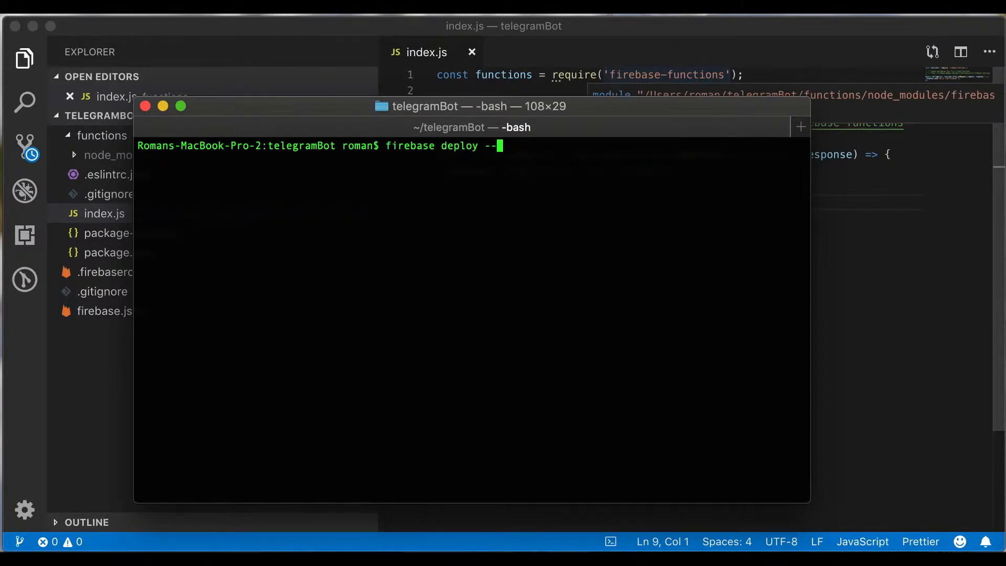
type("only functions")
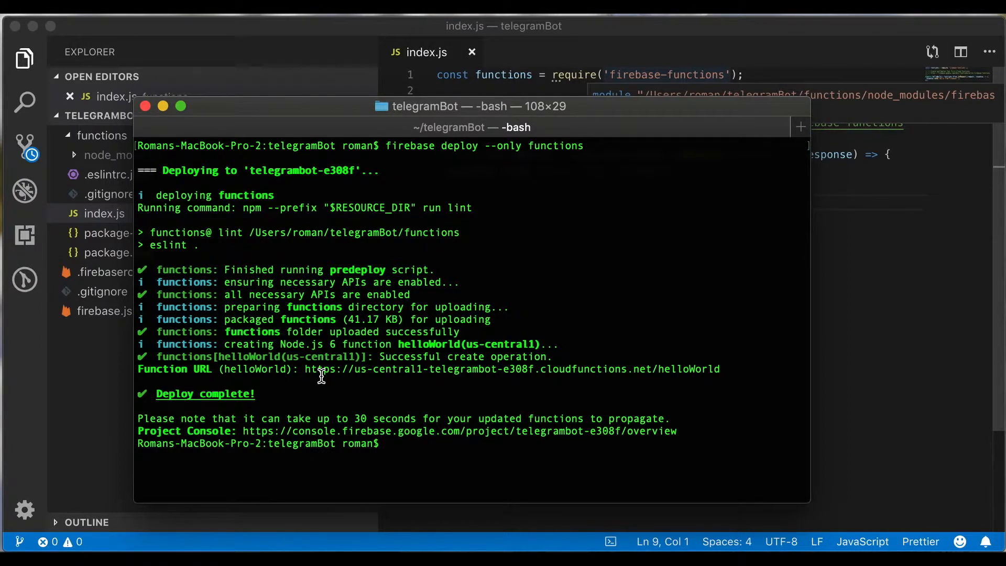
mouse_move(151, 368)
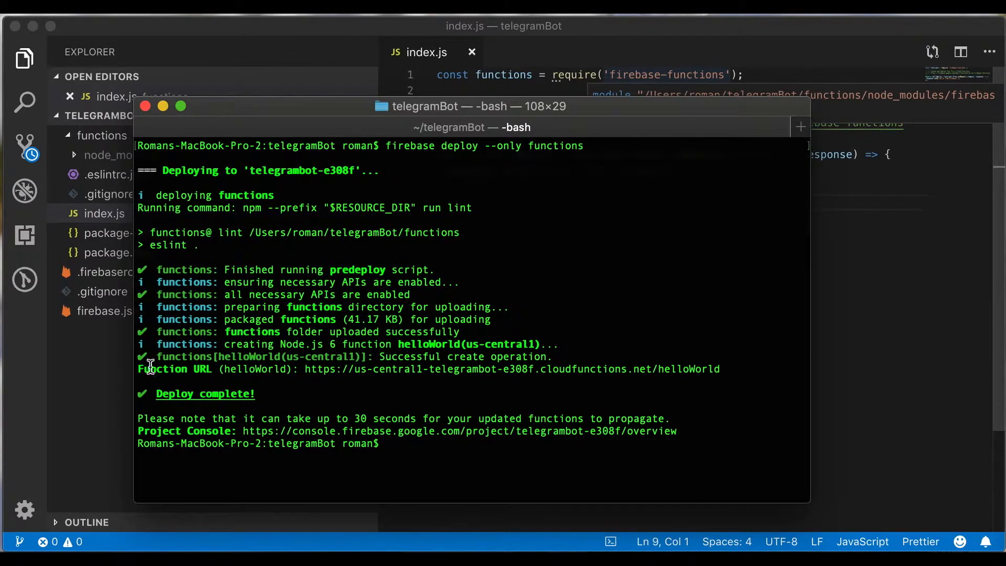
mouse_move(320, 368)
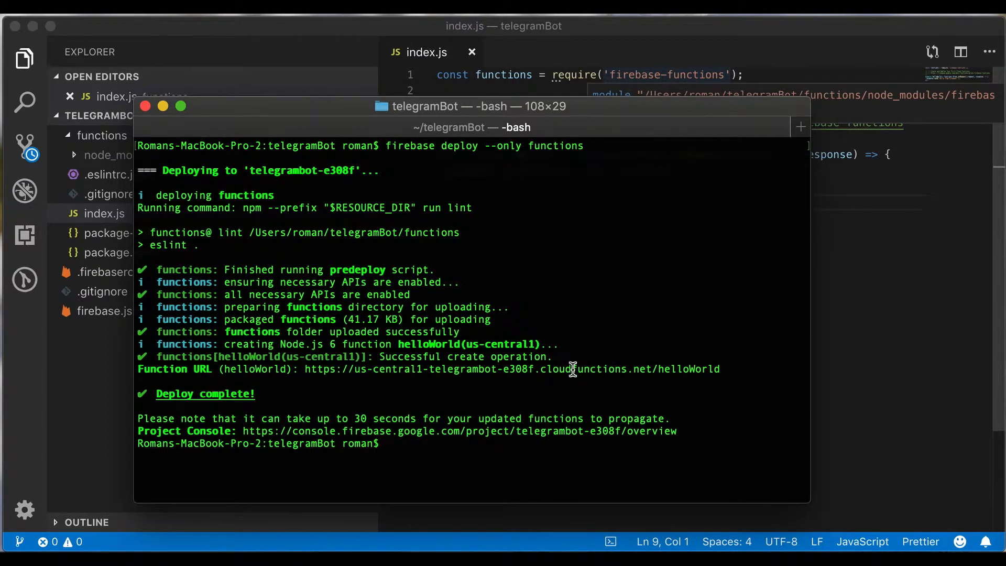
mouse_move(642, 386)
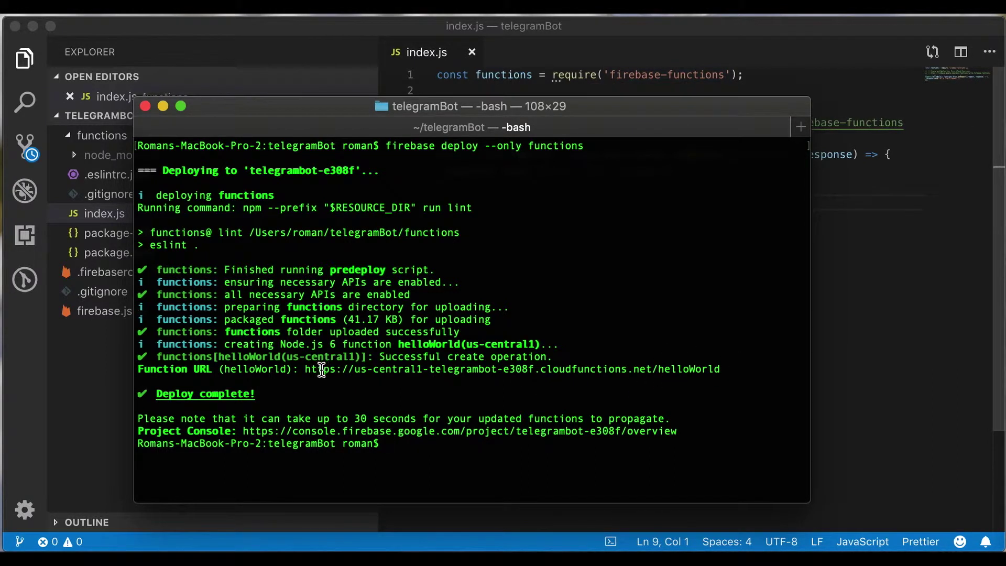
mouse_move(306, 369)
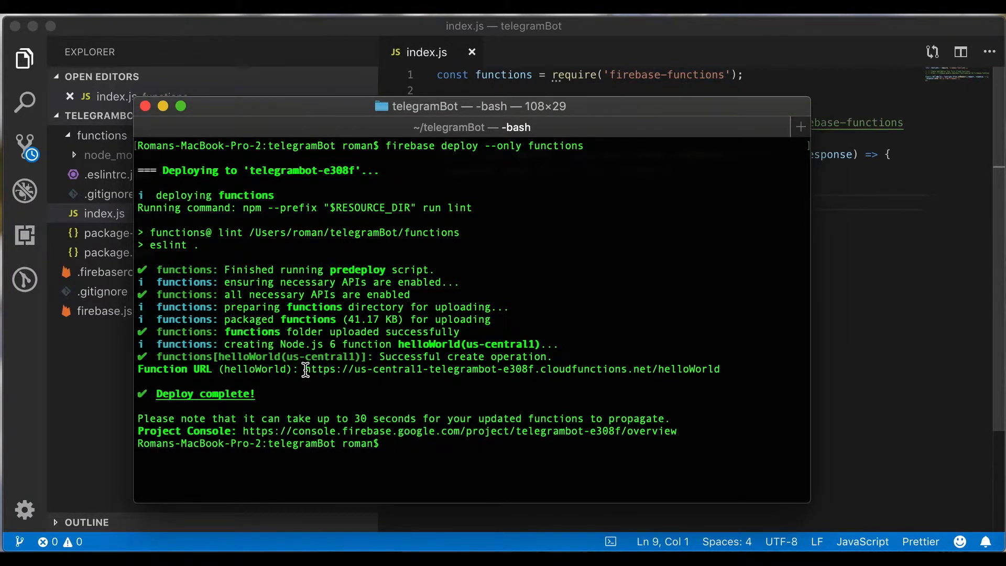
- Select the deployed helloWorld Function URL after 'Deploy complete!'
left_click_drag(305, 368, 724, 375)
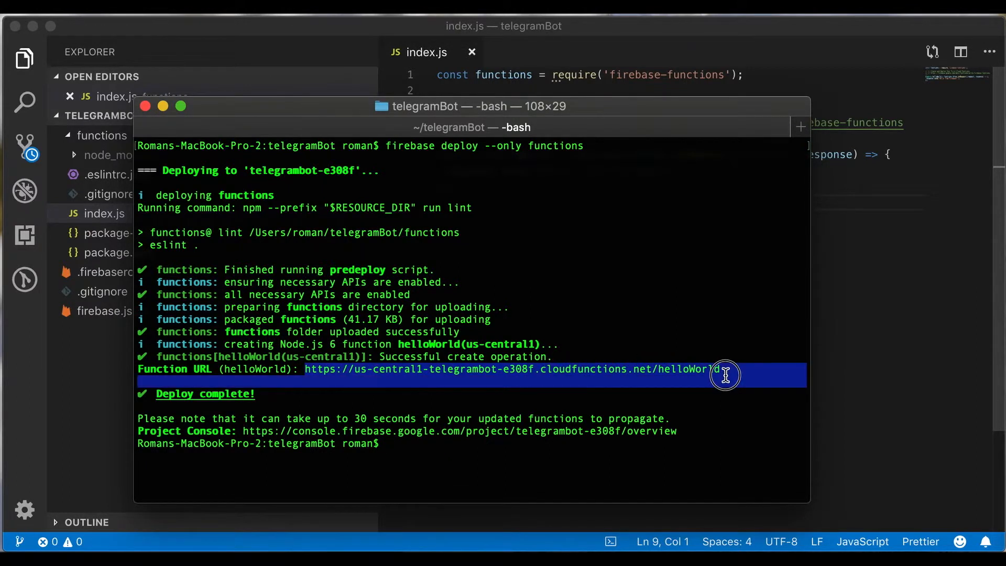